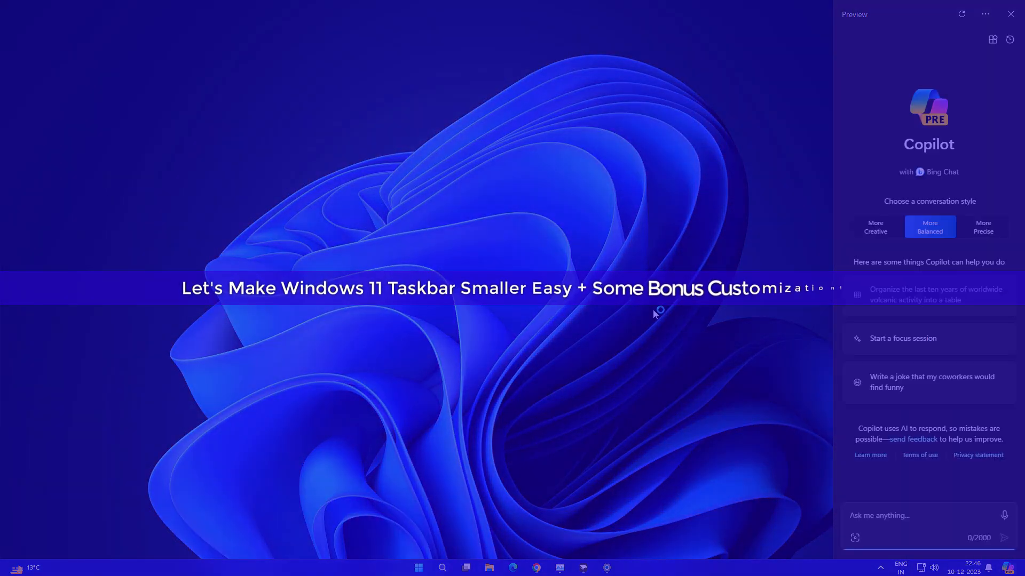
- Close the Copilot side pane and bring up the Windhawk GitHub repository page
{"action": "left_click", "coordinate": [1010, 14]}
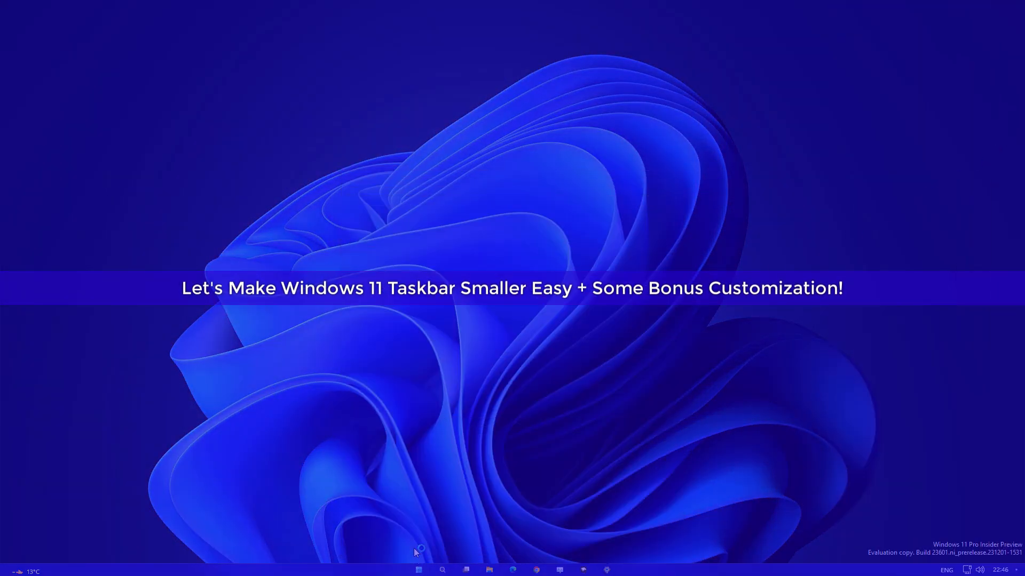
{"action": "left_click", "coordinate": [418, 569]}
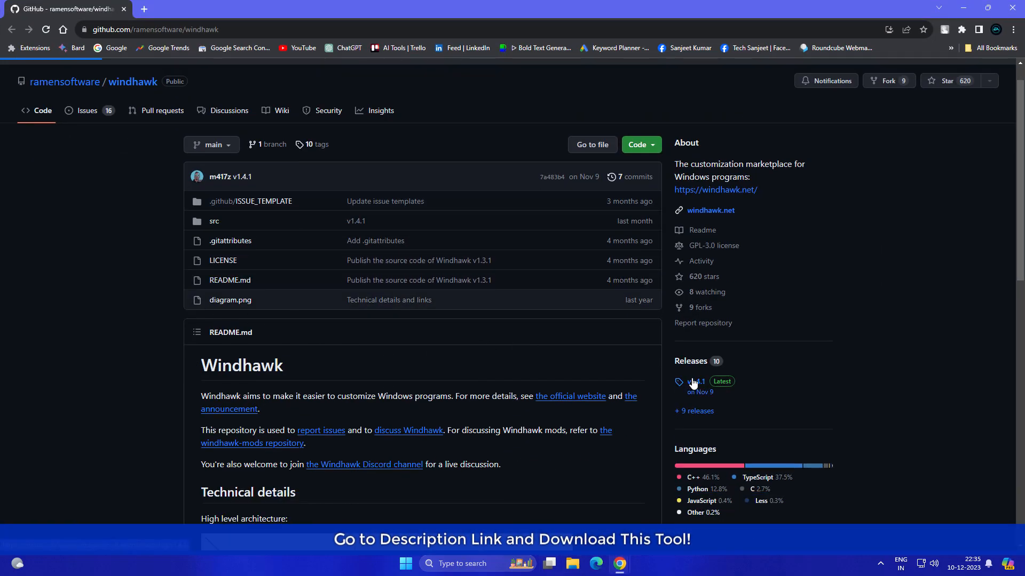
- Download windhawk_setup.exe from release v1.4.1 and launch it from Downloads
{"action": "left_click", "coordinate": [696, 382]}
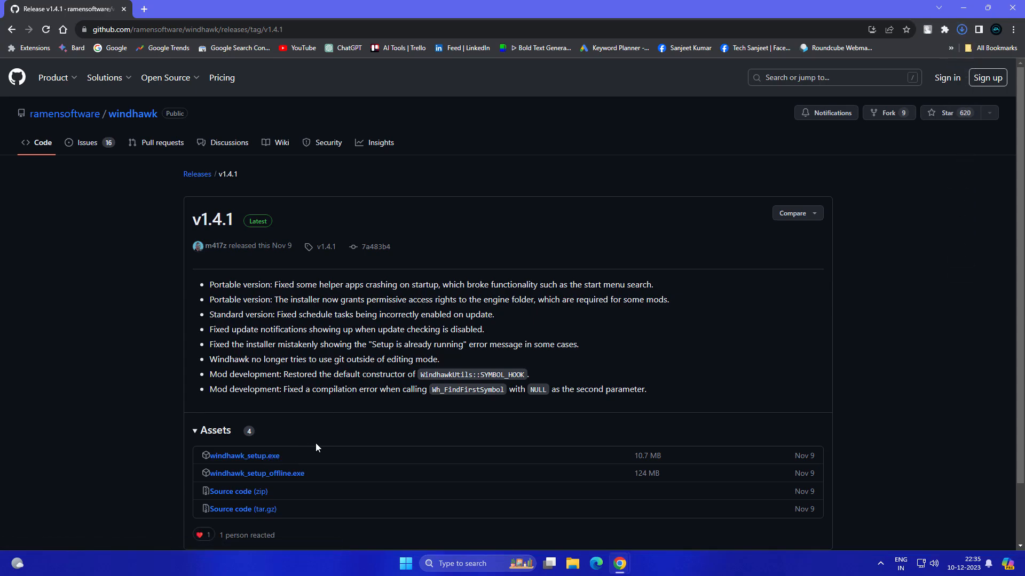
{"action": "left_click", "coordinate": [961, 30]}
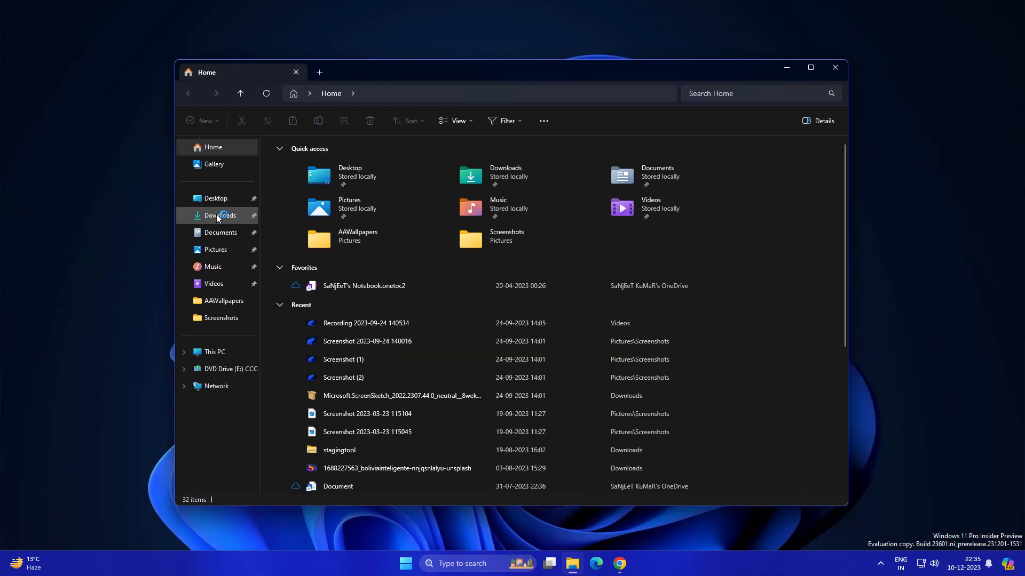
{"action": "right_click", "coordinate": [295, 163]}
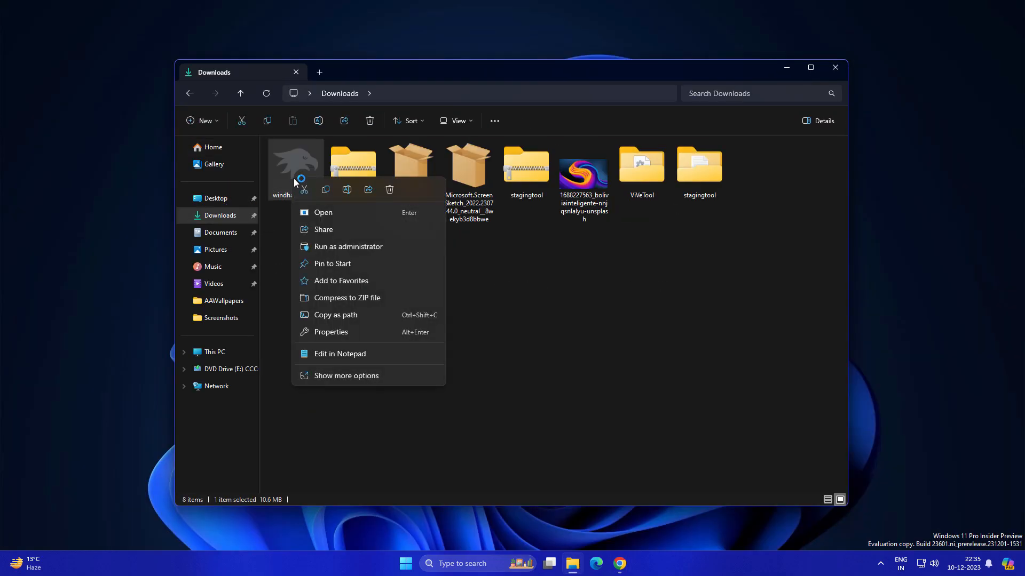
{"action": "left_click", "coordinate": [322, 212]}
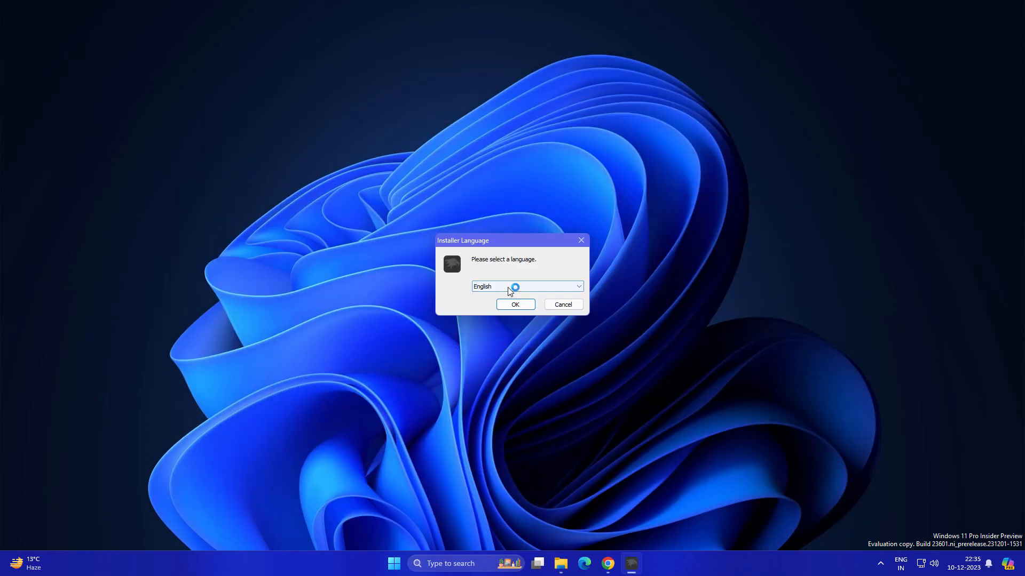
- Install Windhawk in English as a standard installation with default components and finish setup
{"action": "left_click", "coordinate": [514, 304]}
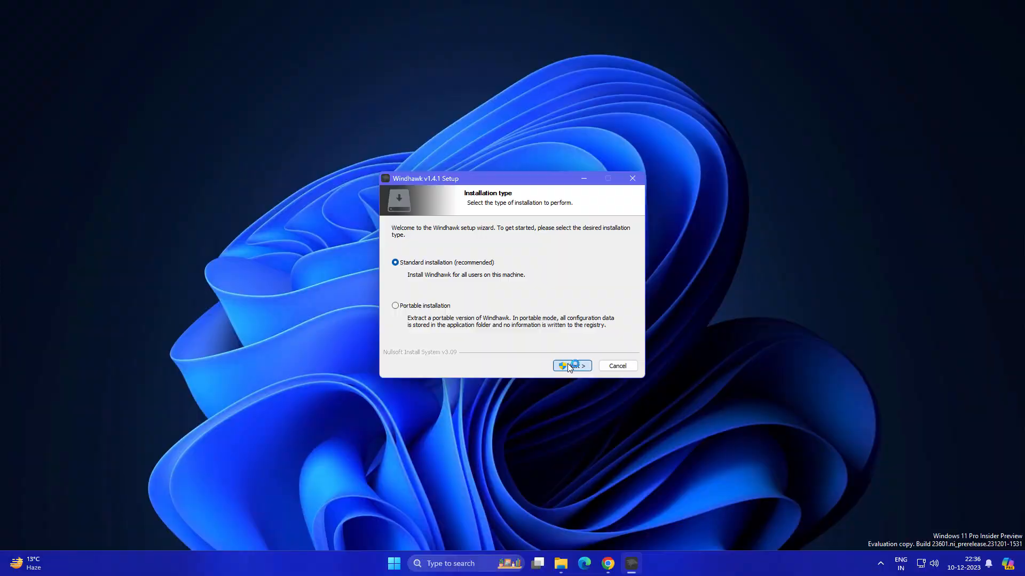
{"action": "left_click", "coordinate": [571, 365]}
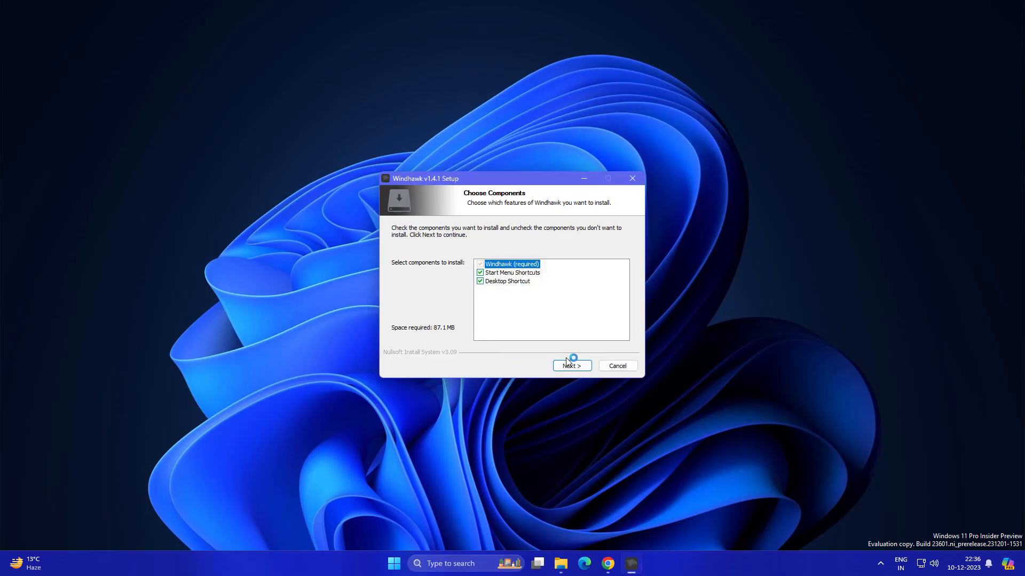
{"action": "left_click", "coordinate": [570, 365]}
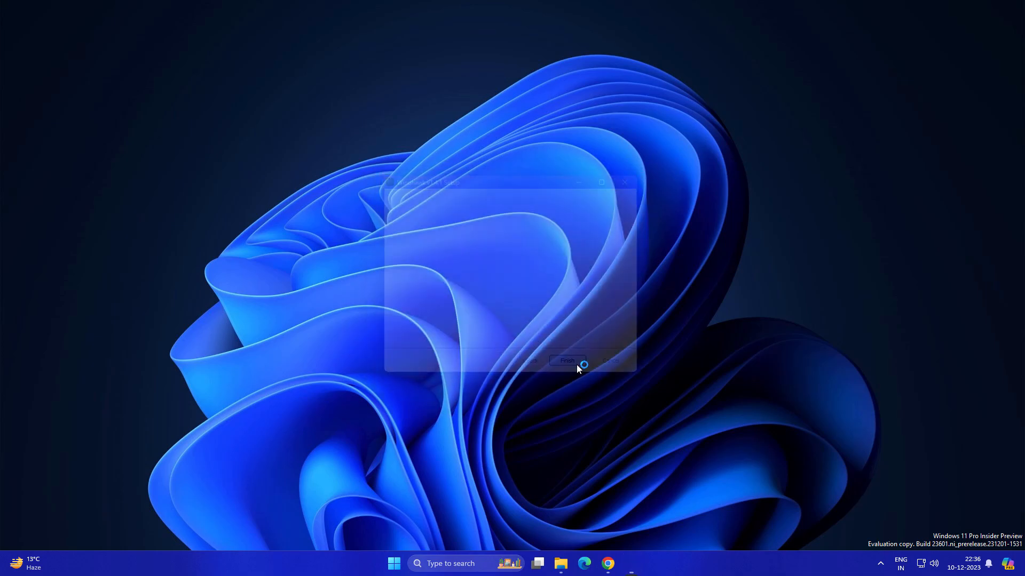
{"action": "left_click", "coordinate": [567, 361]}
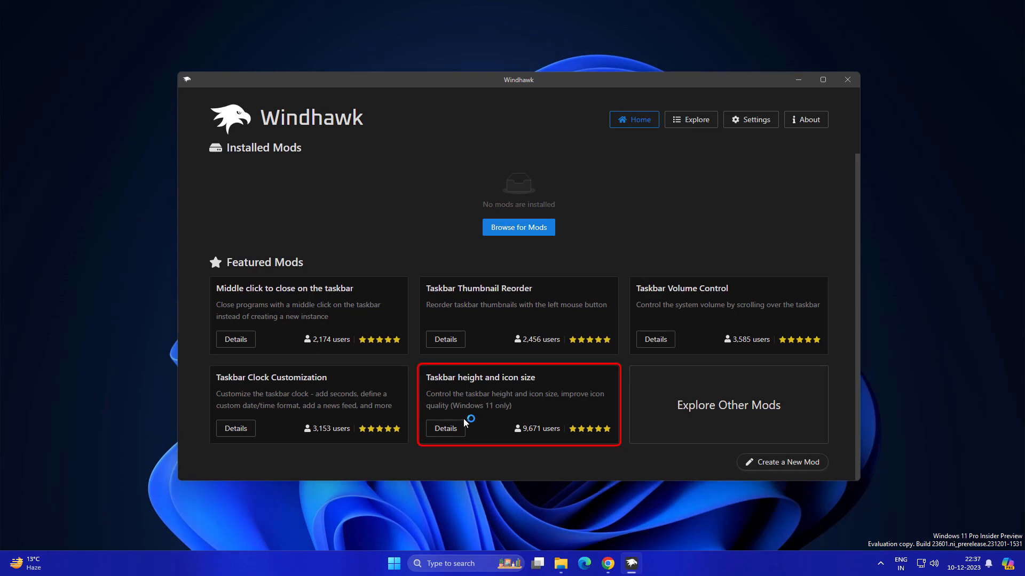
- Install the 'Taskbar height and icon size' mod v1.2.2, accepting the risk, and go to its settings
{"action": "left_click", "coordinate": [444, 428]}
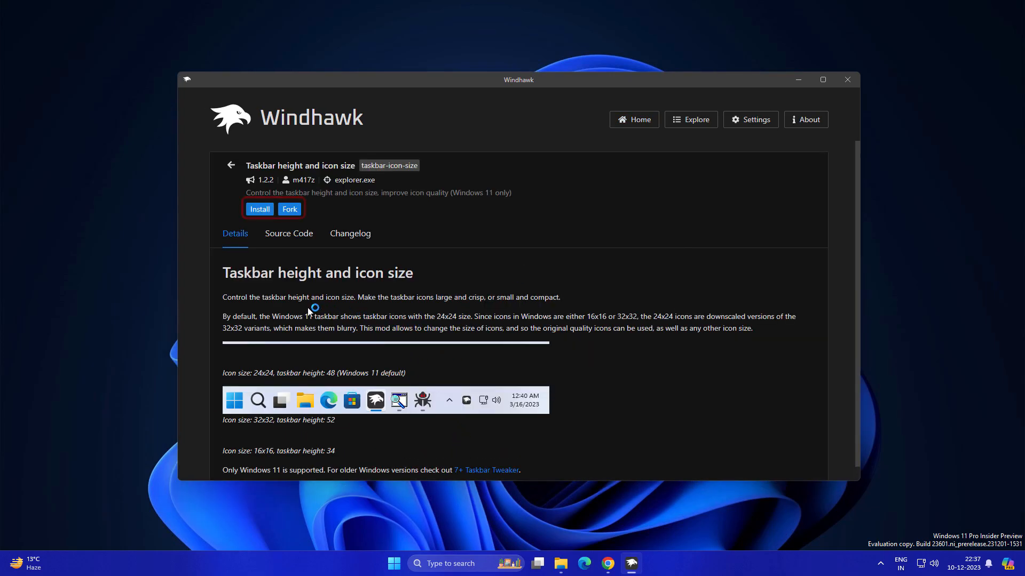
{"action": "left_click", "coordinate": [260, 209]}
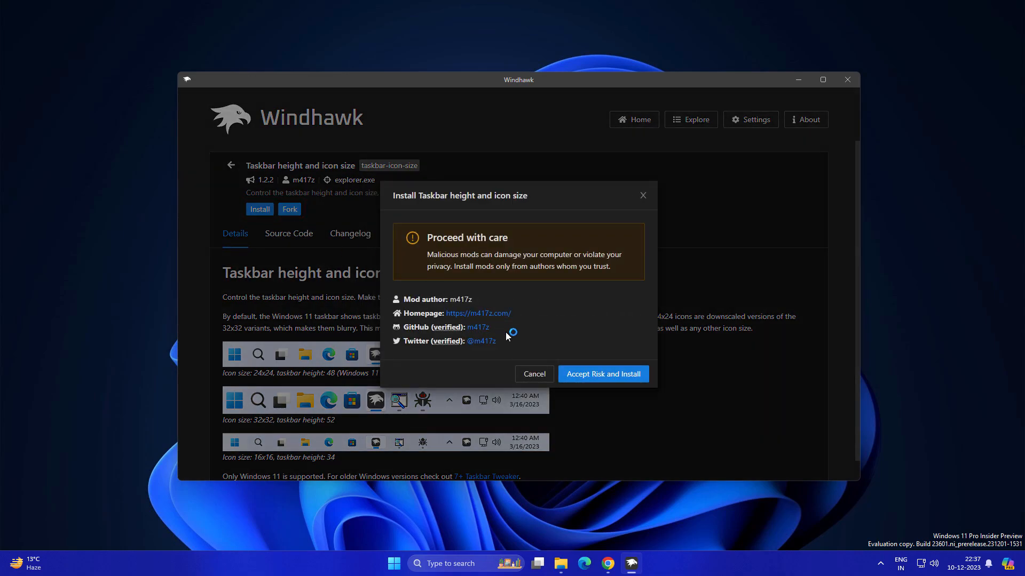
{"action": "left_click", "coordinate": [602, 374]}
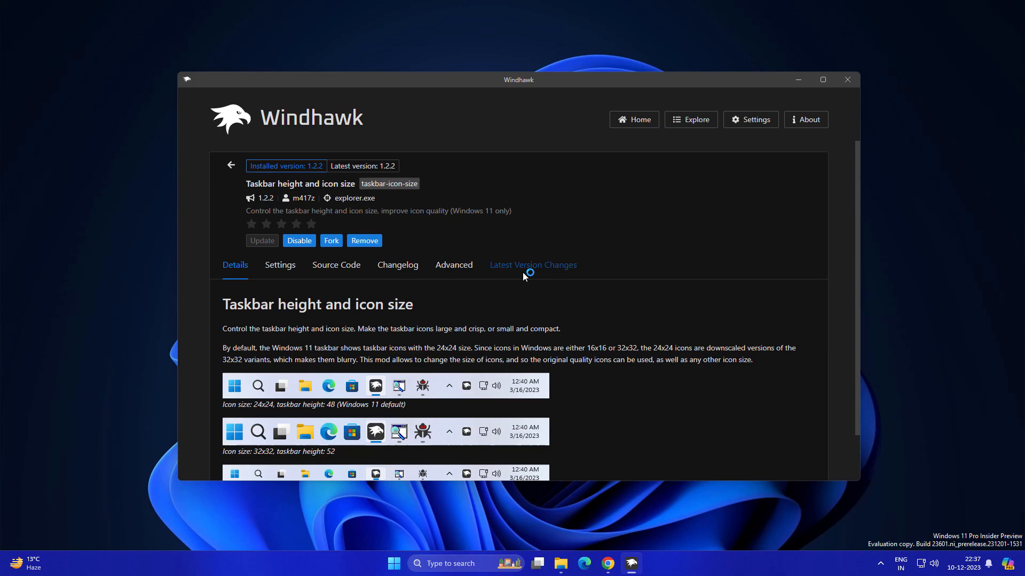
{"action": "left_click", "coordinate": [279, 265]}
{"action": "type", "text": "36"}
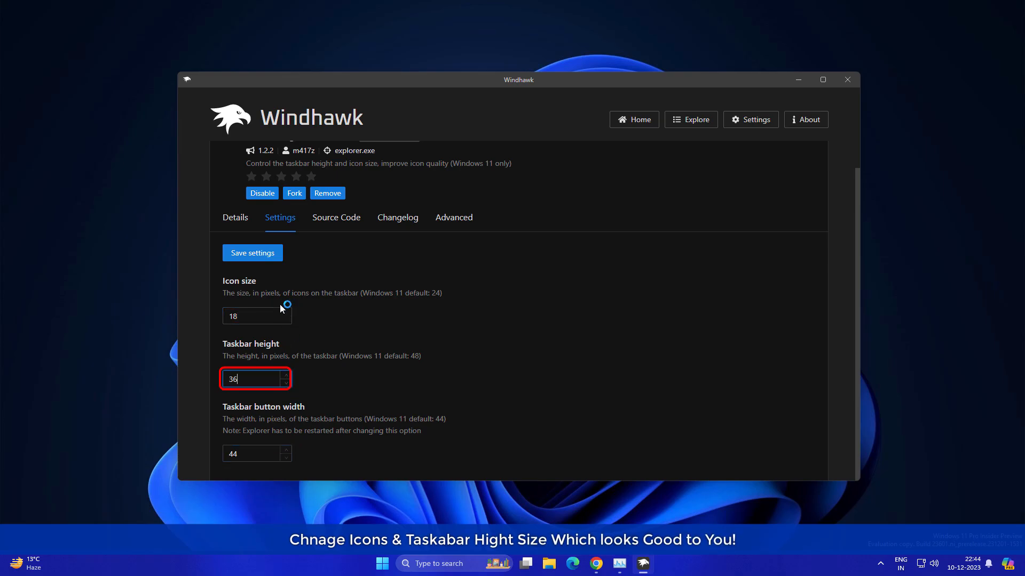
- Save icon size 18 and taskbar height 36, then check the shrunken taskbar on the desktop
{"action": "left_click", "coordinate": [252, 253]}
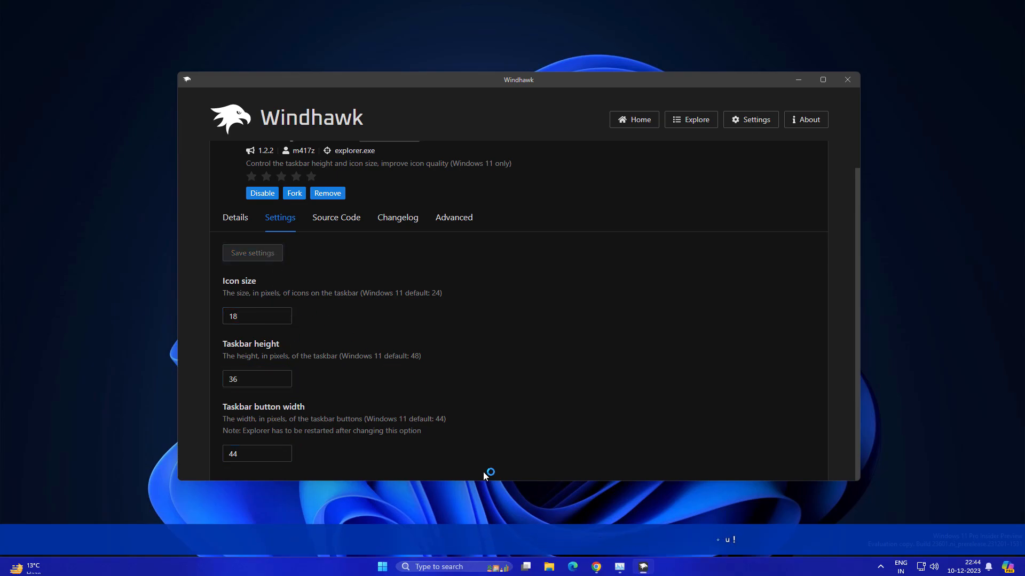
{"action": "left_click", "coordinate": [383, 567]}
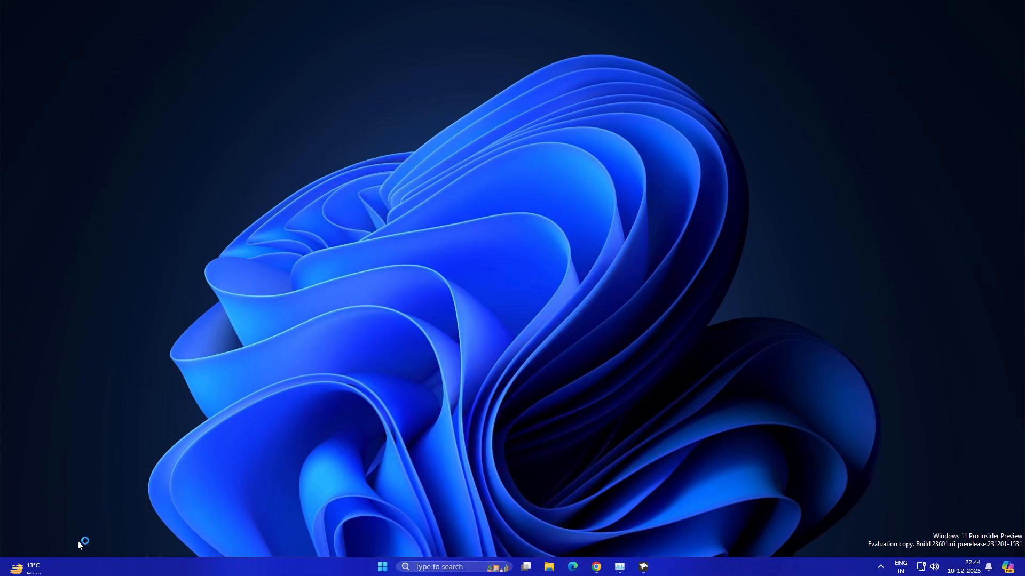
{"action": "left_click", "coordinate": [25, 566]}
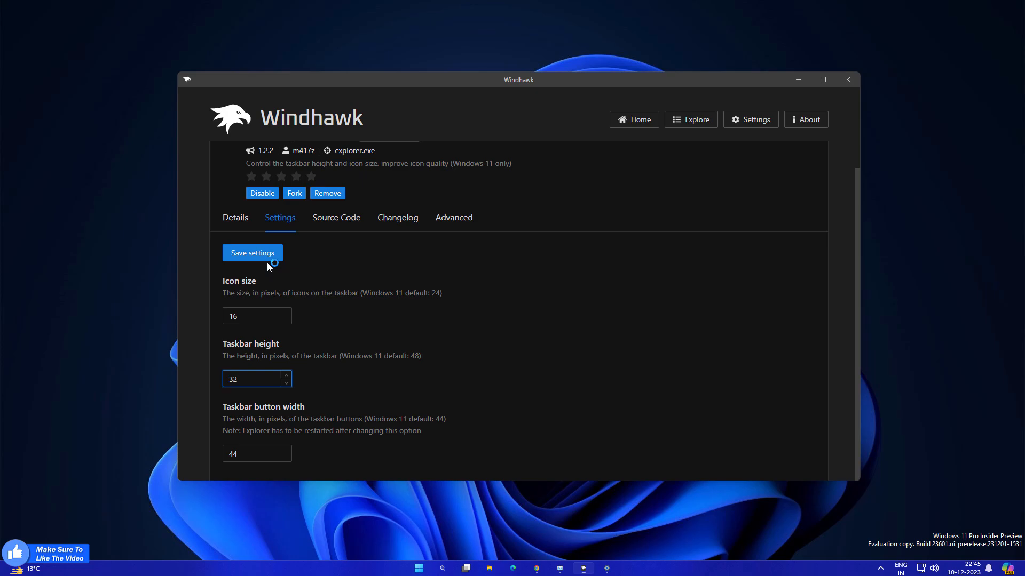
- Save the mod with icon size 16 / height 32, then icon size 12 / height 24 for a thinner taskbar
{"action": "left_click", "coordinate": [252, 253]}
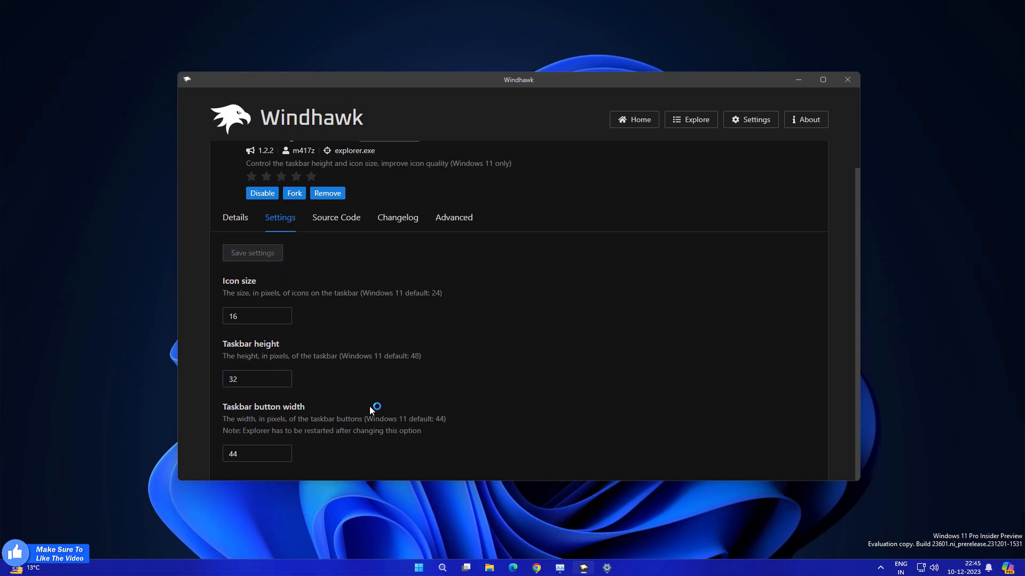
{"action": "mouse_move", "coordinate": [528, 491]}
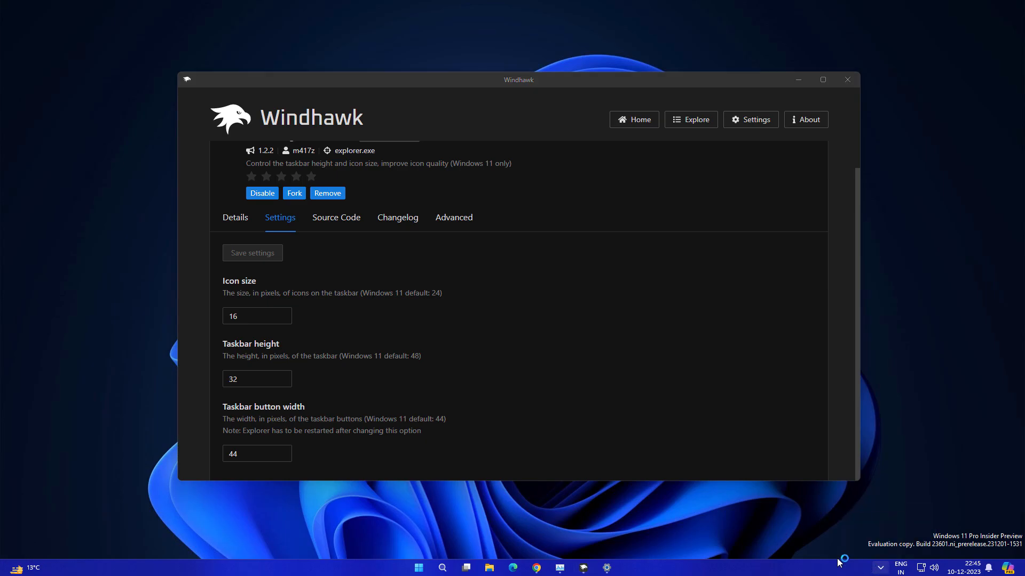
{"action": "mouse_move", "coordinate": [842, 560]}
{"action": "type", "text": "24"}
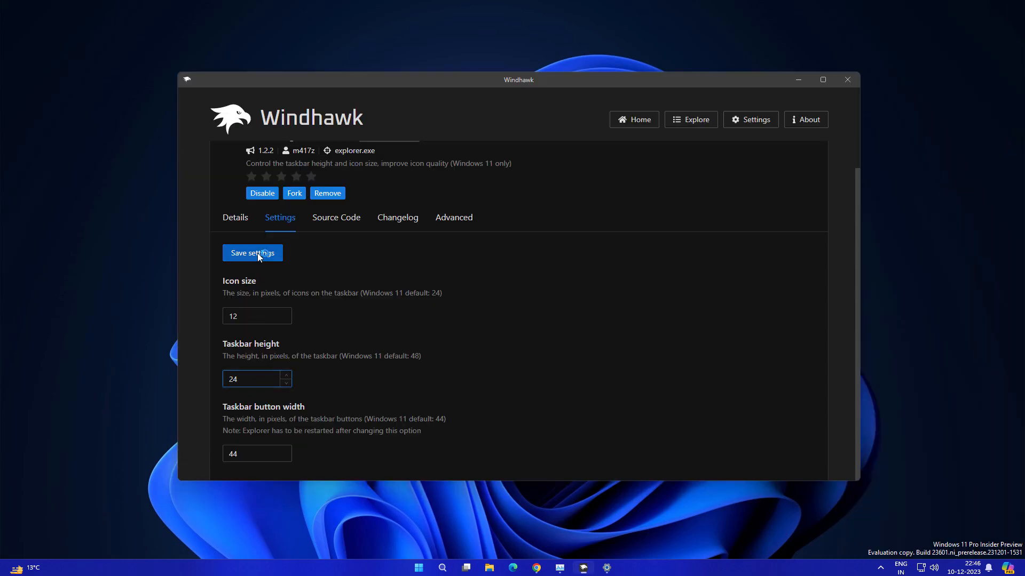
{"action": "left_click", "coordinate": [252, 253]}
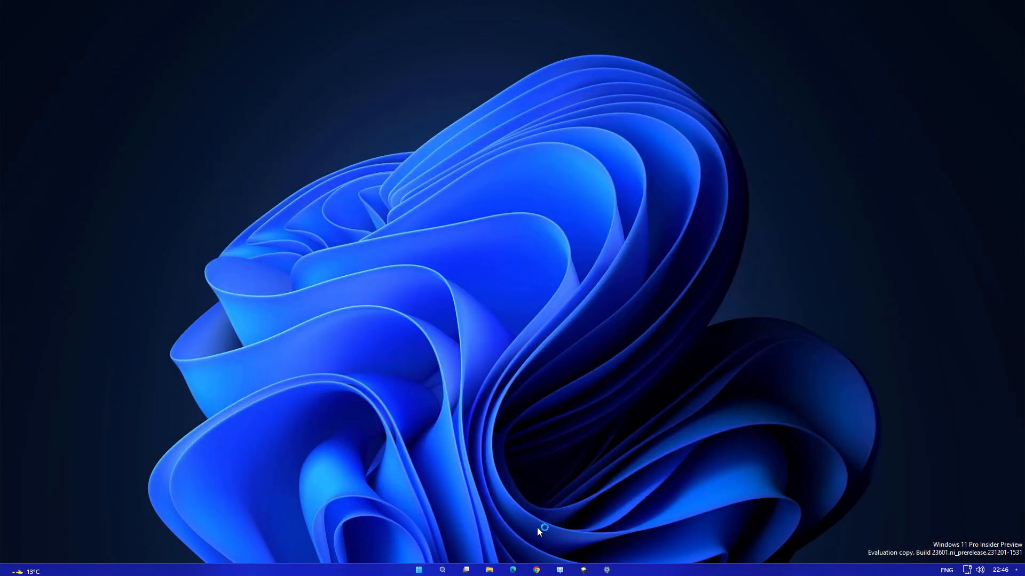
{"action": "mouse_move", "coordinate": [419, 549]}
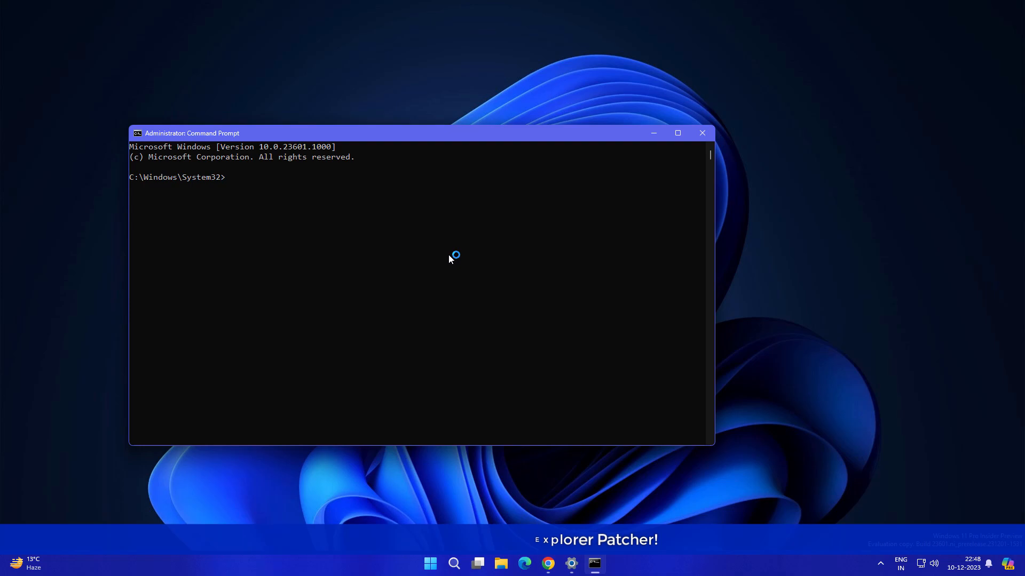
- Run 'winget install --id valinet.ExplorerPatcher' and accept the source agreements with y
{"action": "type", "text": "winget install --id valinet.ExplorerPatcher"}
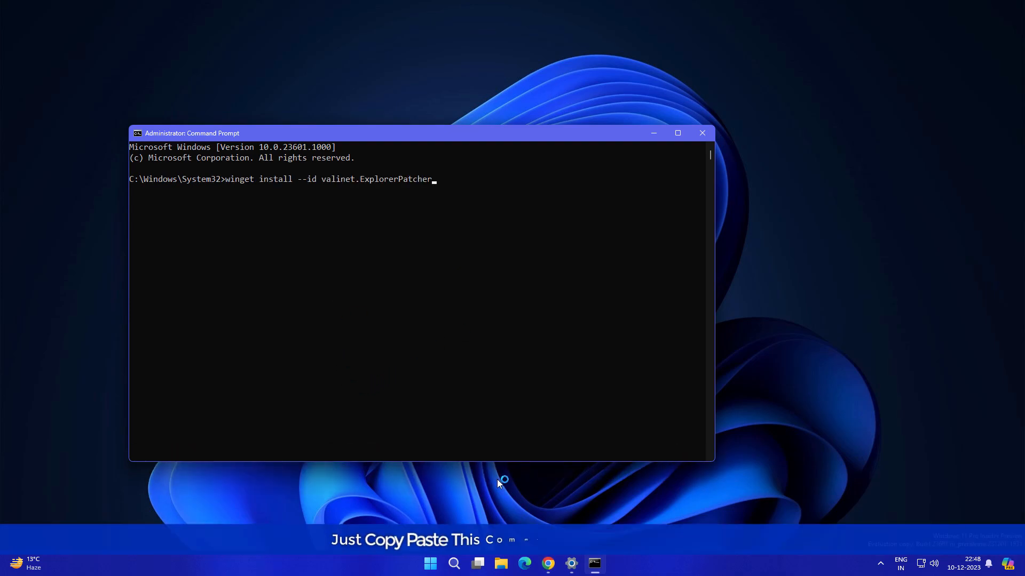
{"action": "key", "text": "enter"}
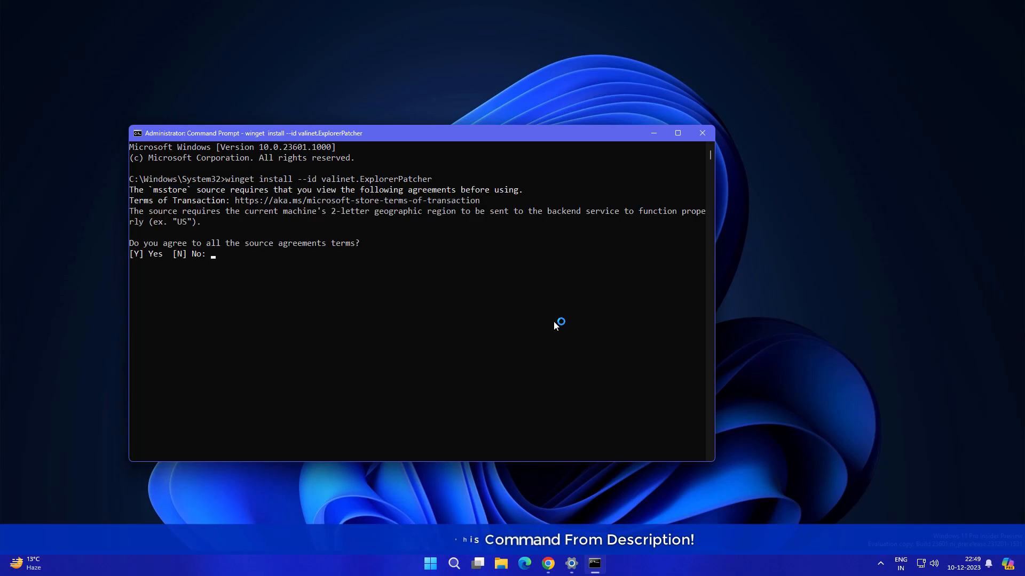
{"action": "type", "text": "y"}
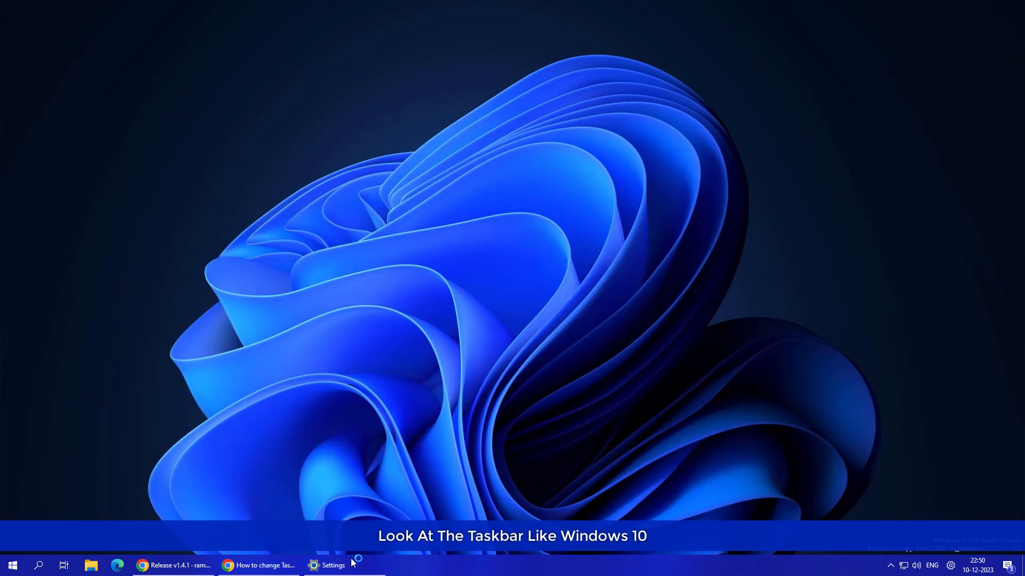
- Close the Settings window and bring up ExplorerPatcher's Properties from the Start button
{"action": "left_click", "coordinate": [12, 565]}
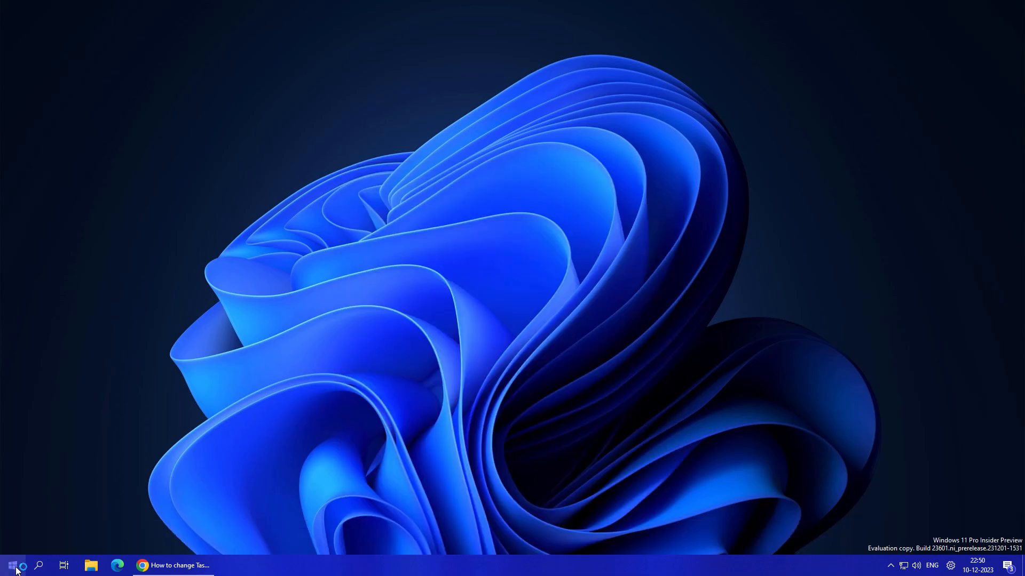
{"action": "left_click", "coordinate": [11, 566]}
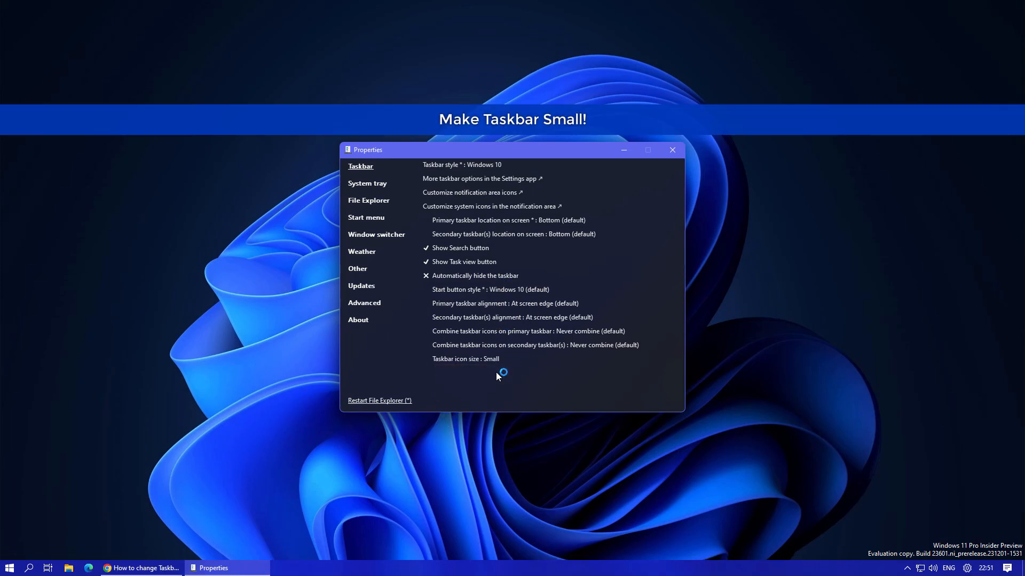
- In the Start menu section, disable the Recommended section and set the style to Windows 10
{"action": "left_click", "coordinate": [366, 218]}
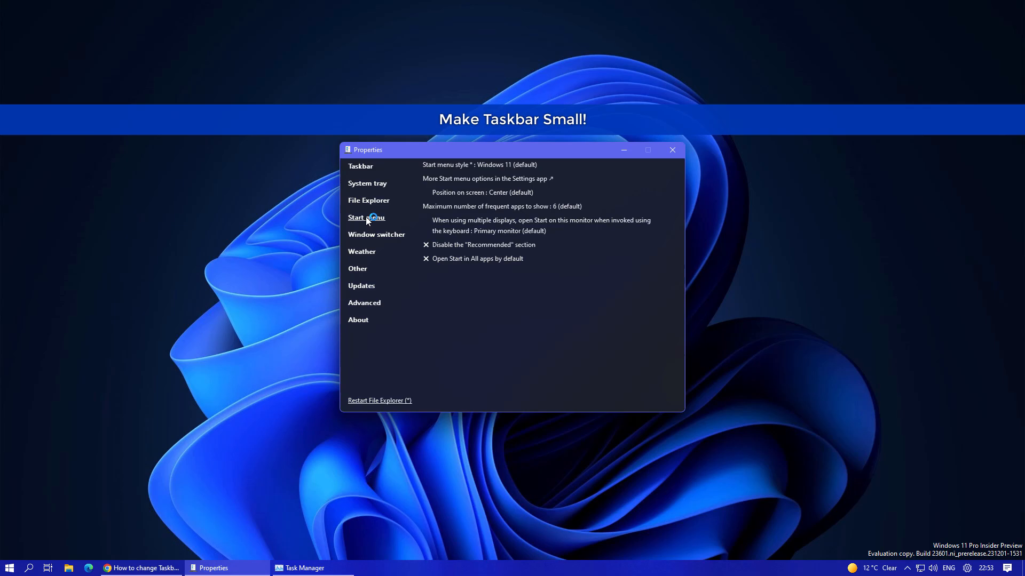
{"action": "left_click", "coordinate": [426, 245]}
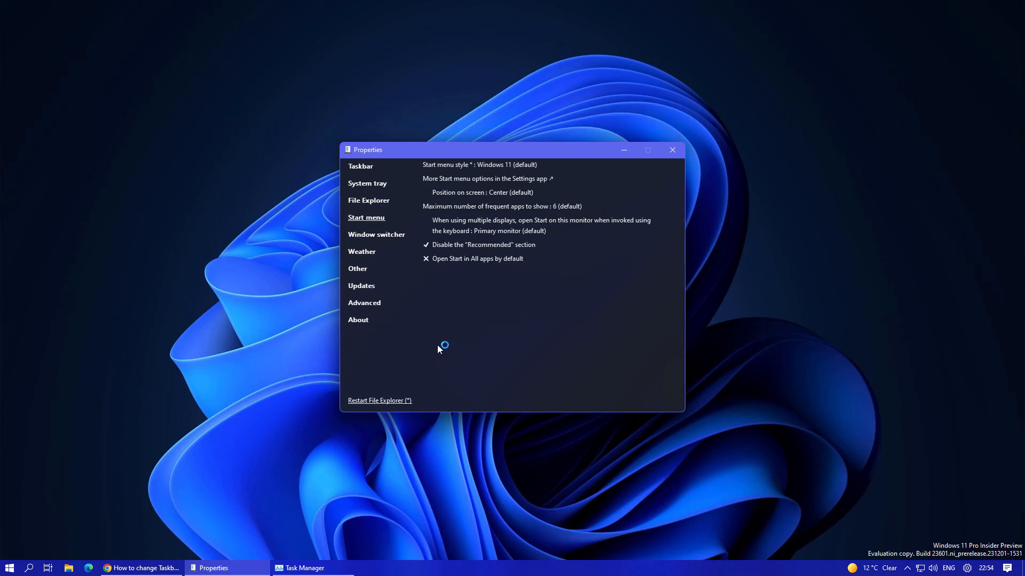
{"action": "left_click", "coordinate": [9, 566]}
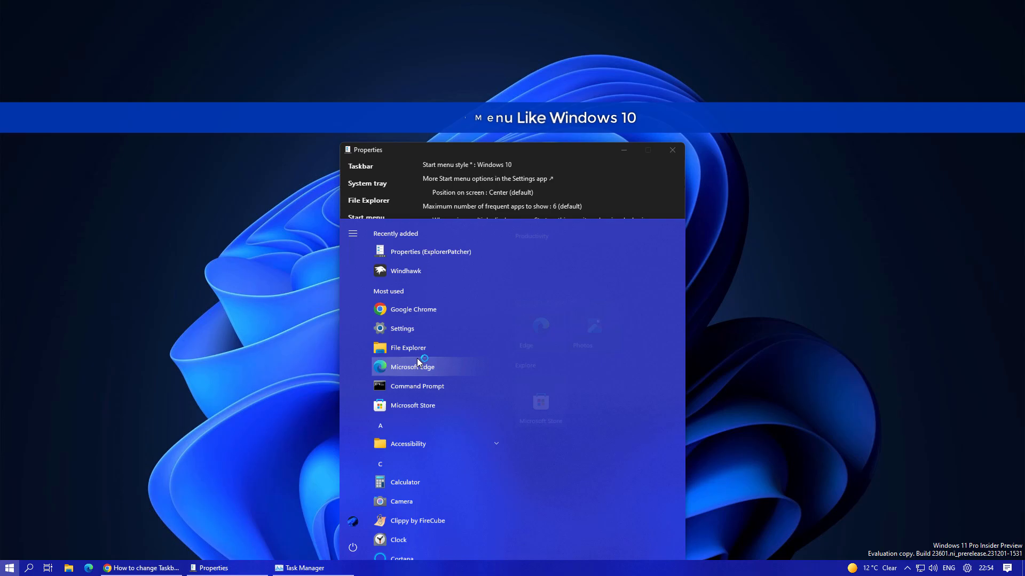
- Set the Start menu position to 'At screen edge' so it opens against the left edge
{"action": "left_click", "coordinate": [10, 567]}
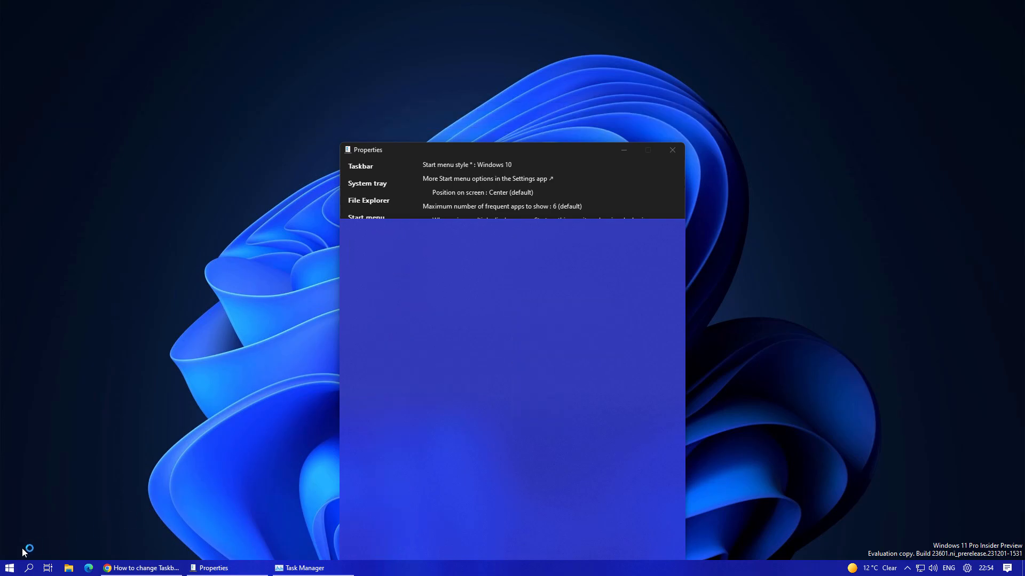
{"action": "left_click", "coordinate": [10, 567]}
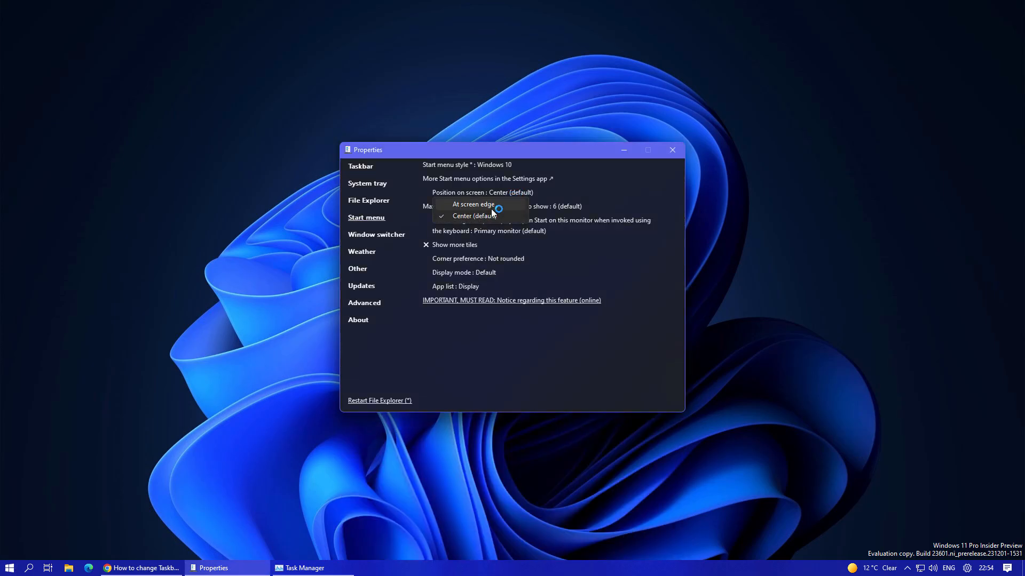
{"action": "left_click", "coordinate": [471, 204]}
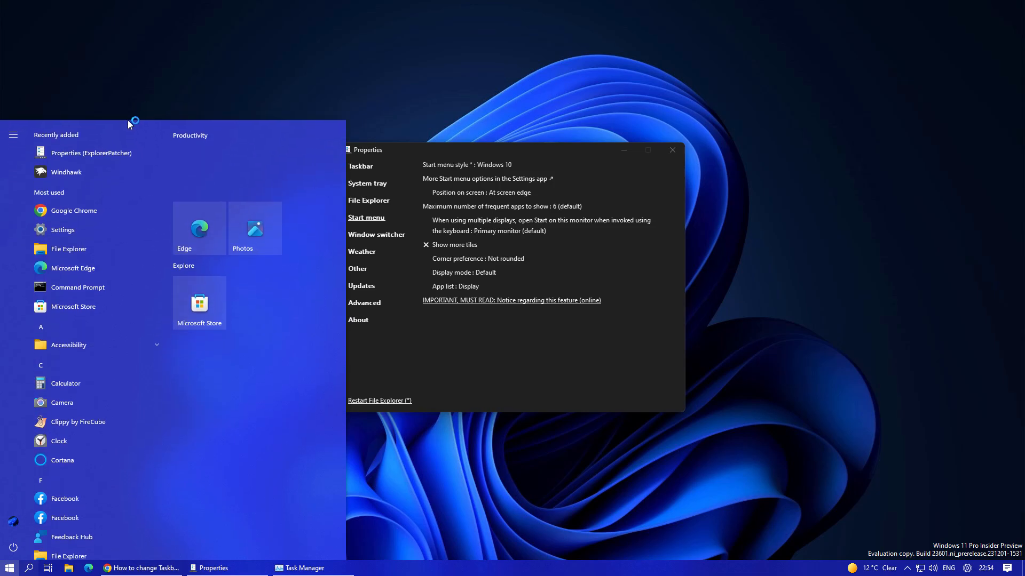
{"action": "mouse_move", "coordinate": [59, 441]}
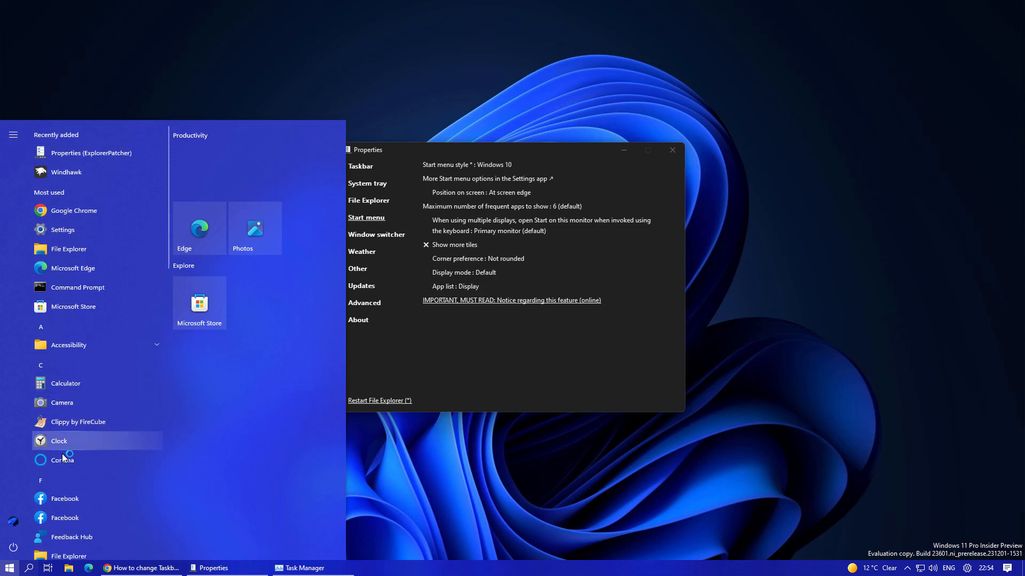